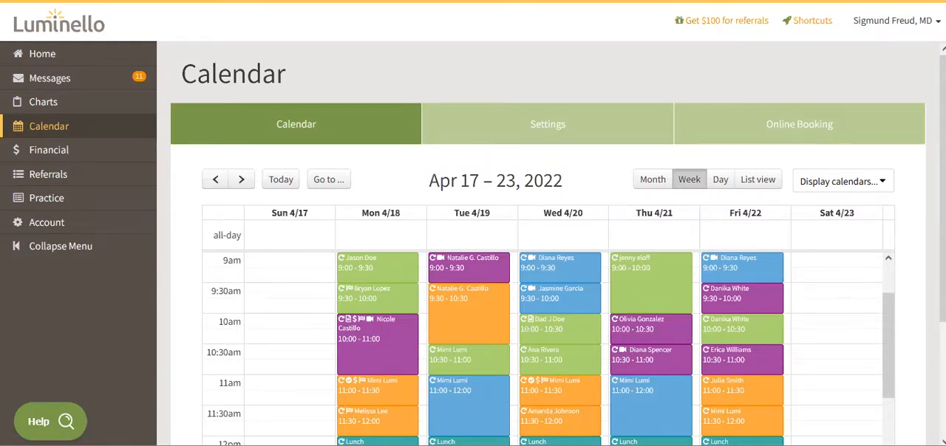
# Book patient Nicole for Saturday 9:00–10:00 am as an online video appointment
pyautogui.scroll(-3)
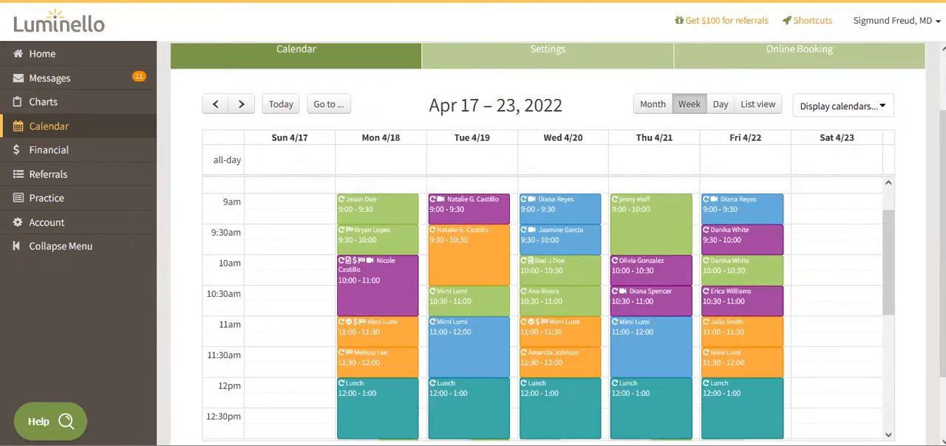
pyautogui.click(834, 208)
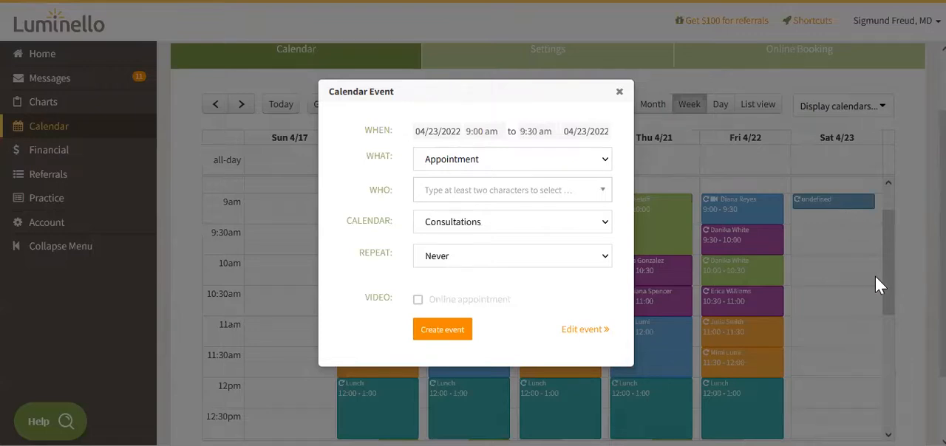
pyautogui.click(620, 91)
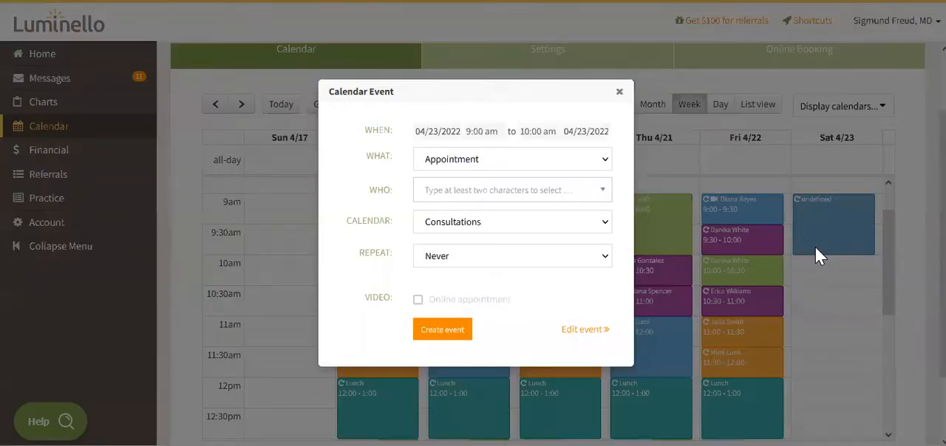
pyautogui.click(512, 190)
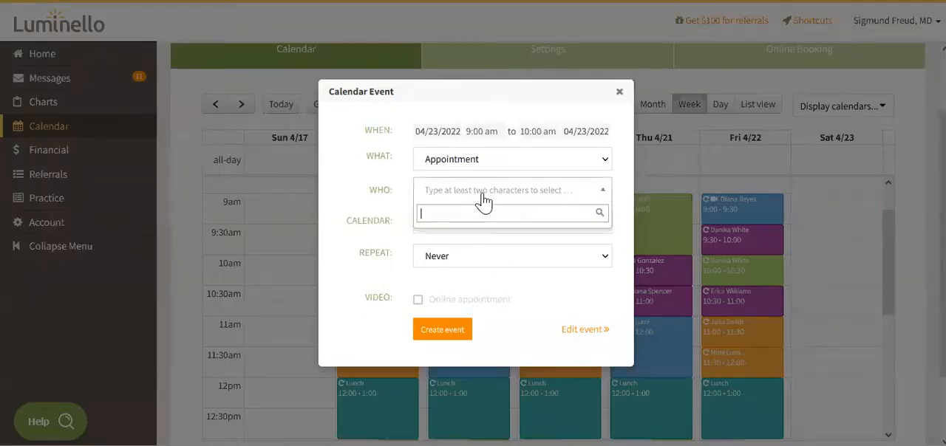
pyautogui.write('nicole Castillo')
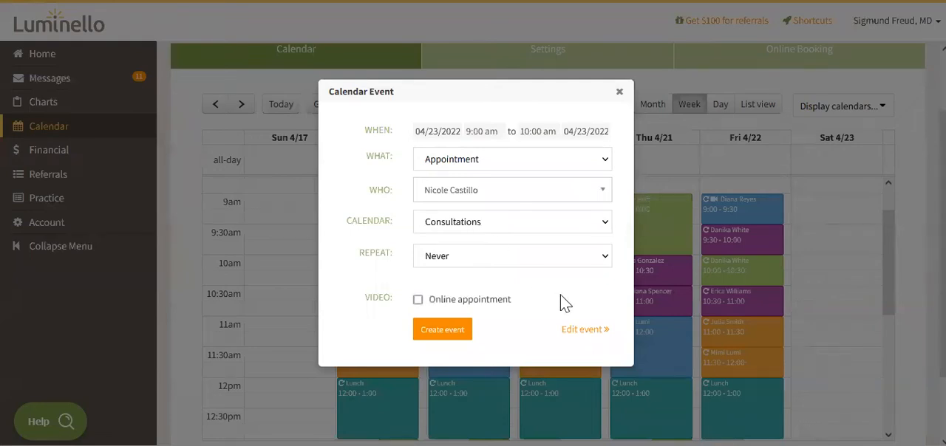
pyautogui.click(418, 299)
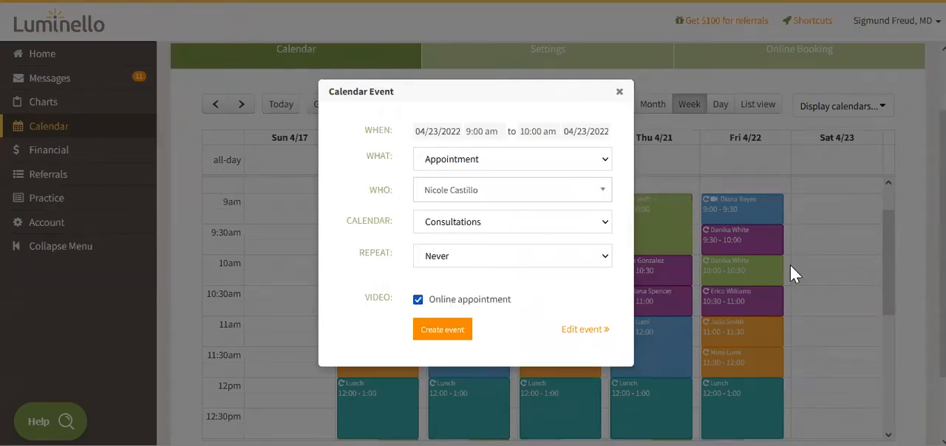
pyautogui.click(620, 91)
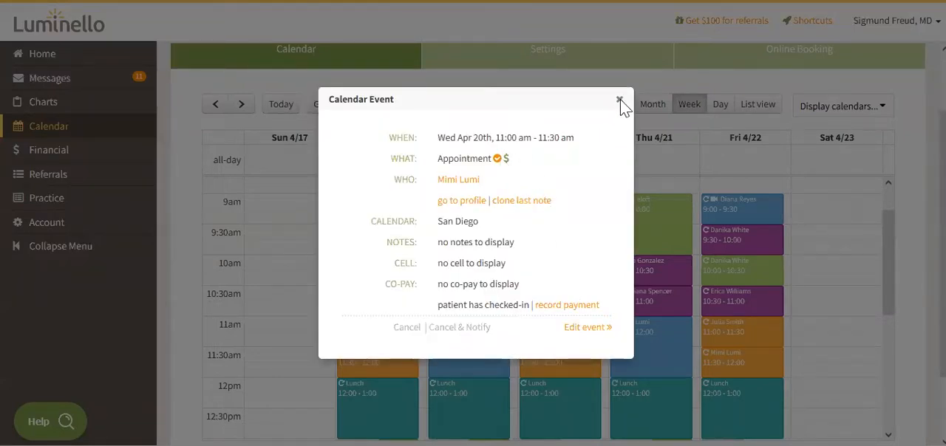
# Review the Wednesday 11:00 and 11:30 appointment details, then go to calendar Settings
pyautogui.click(620, 99)
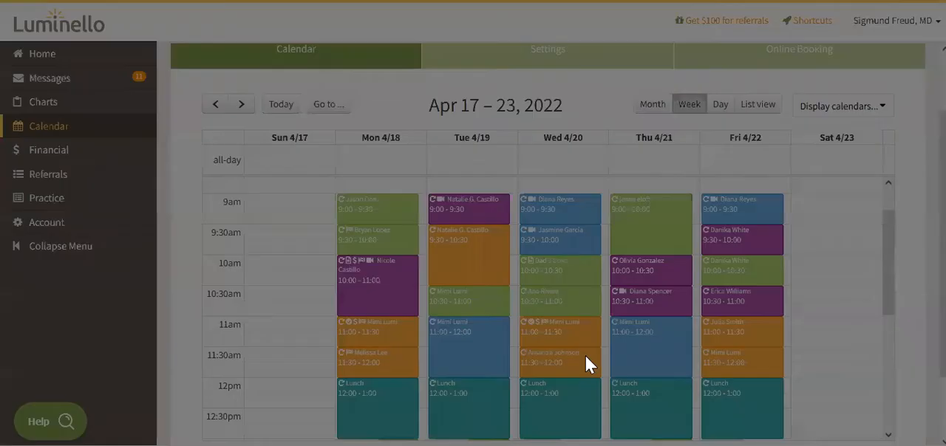
pyautogui.click(559, 357)
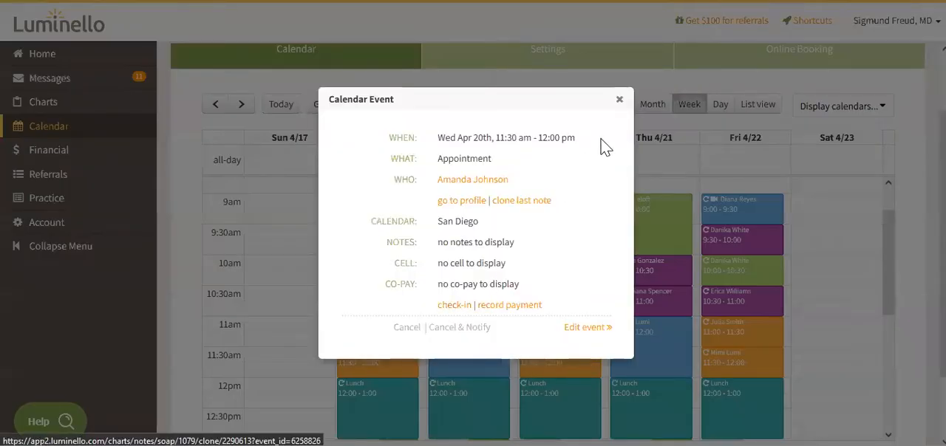
pyautogui.click(620, 99)
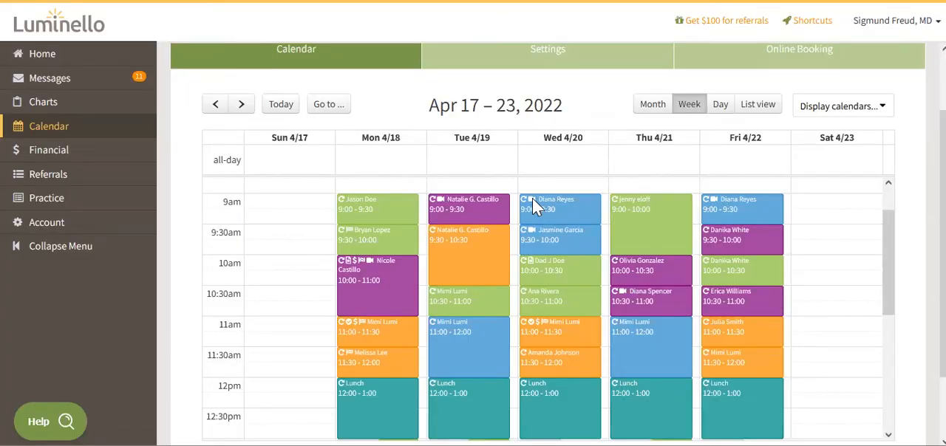
pyautogui.click(548, 48)
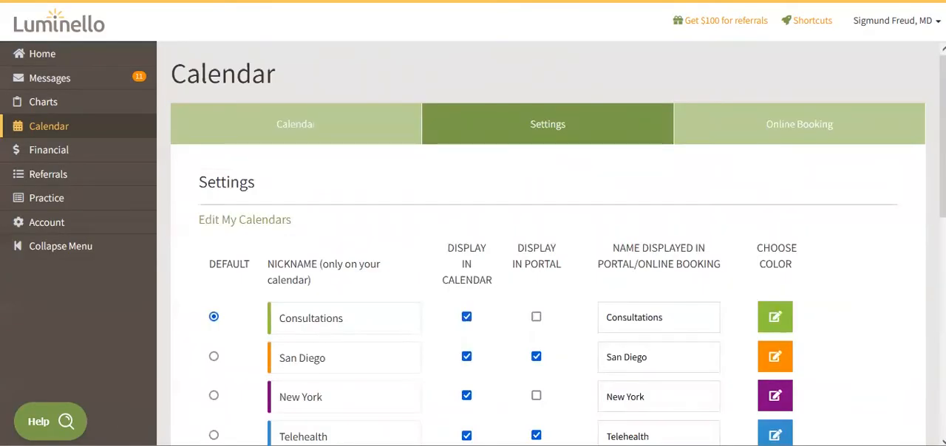
# Scroll through the calendar defaults and the Online Booking options
pyautogui.scroll(-3)
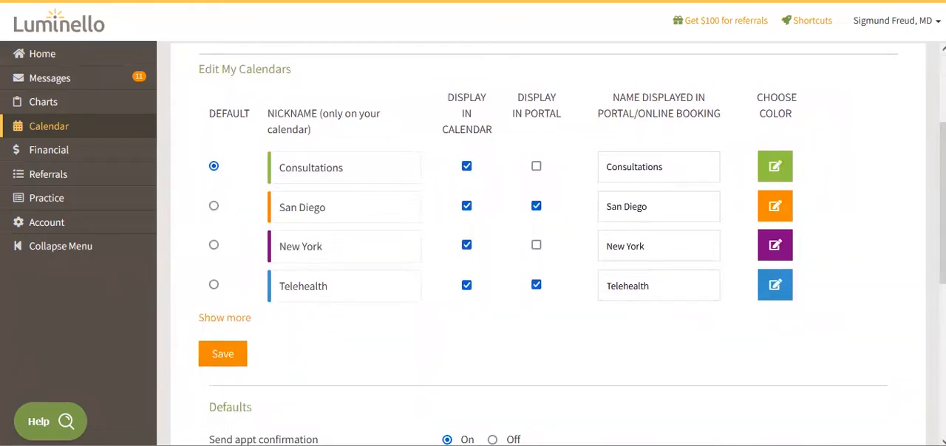
pyautogui.scroll(-3)
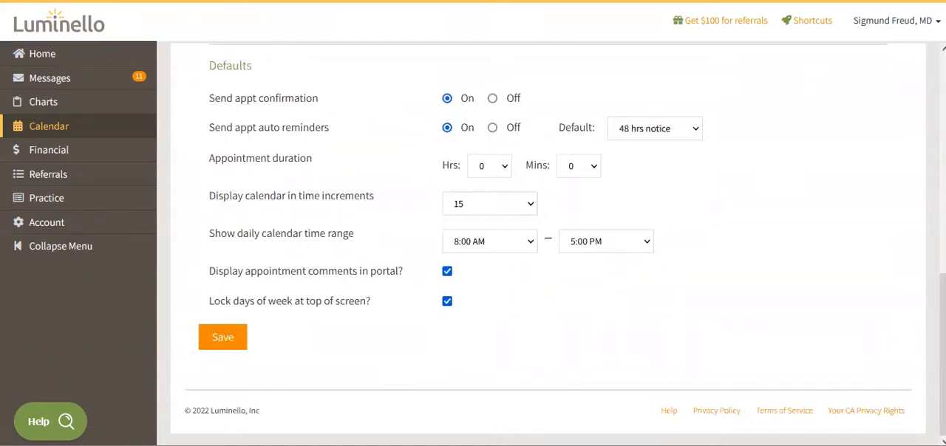
pyautogui.click(799, 124)
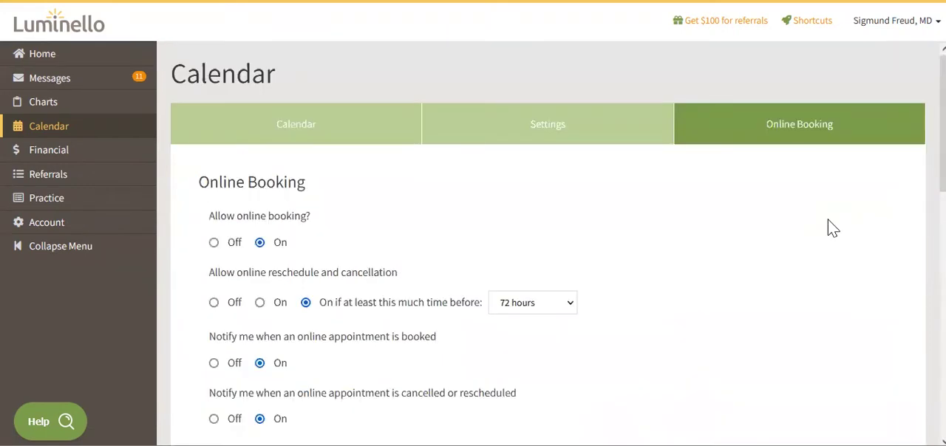
pyautogui.scroll(-3)
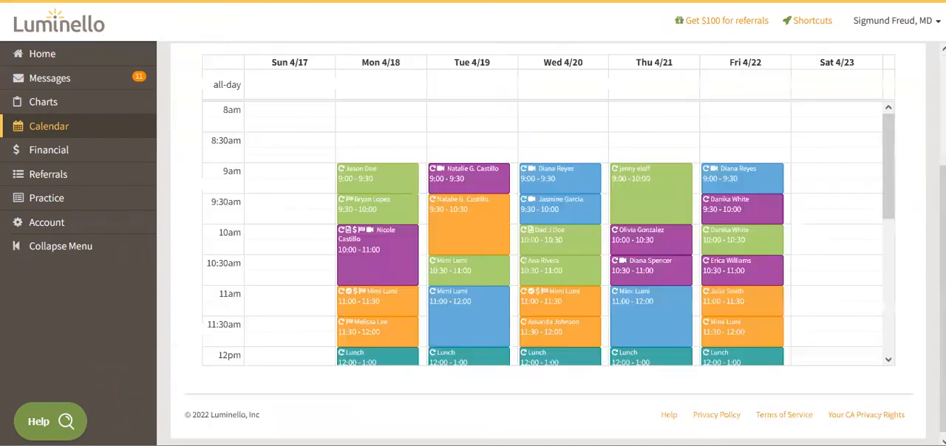
pyautogui.scroll(-3)
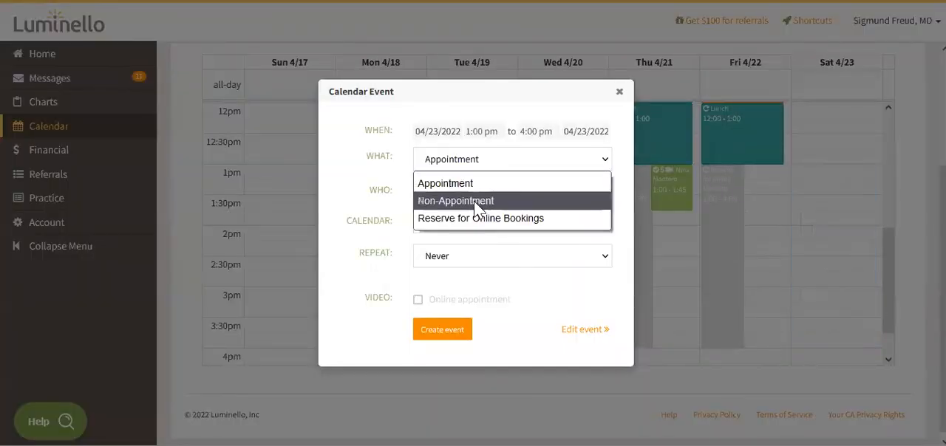
pyautogui.click(480, 218)
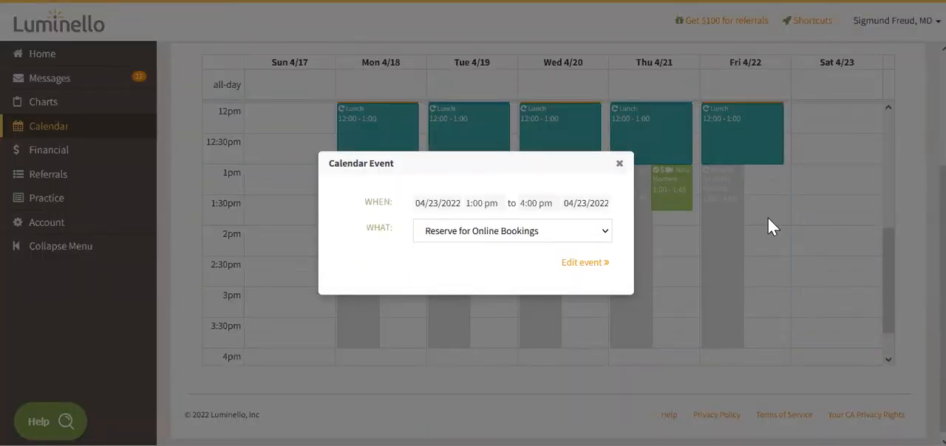
pyautogui.moveTo(710, 199)
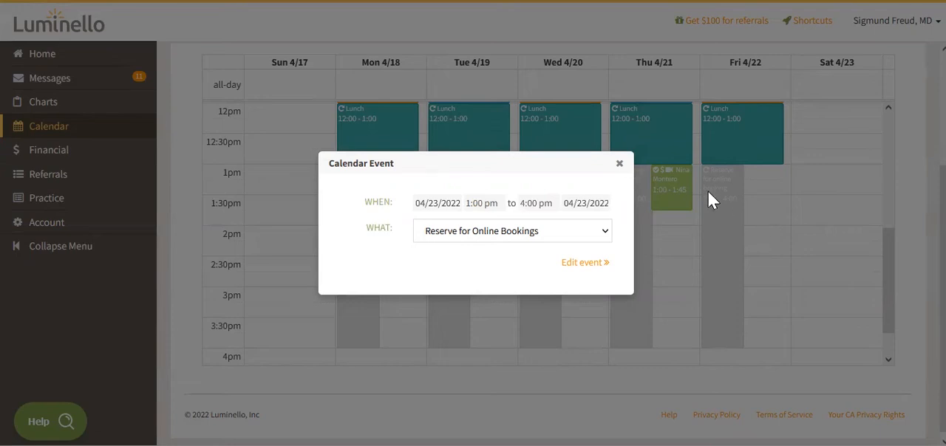
pyautogui.moveTo(553, 287)
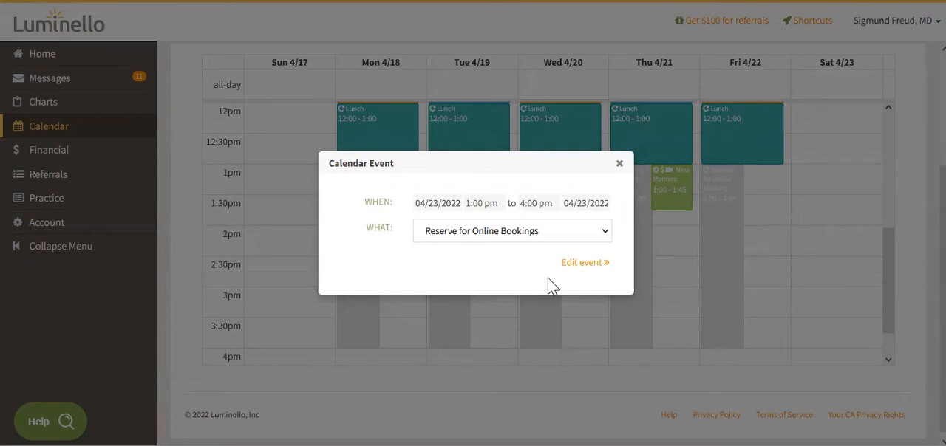
pyautogui.moveTo(620, 164)
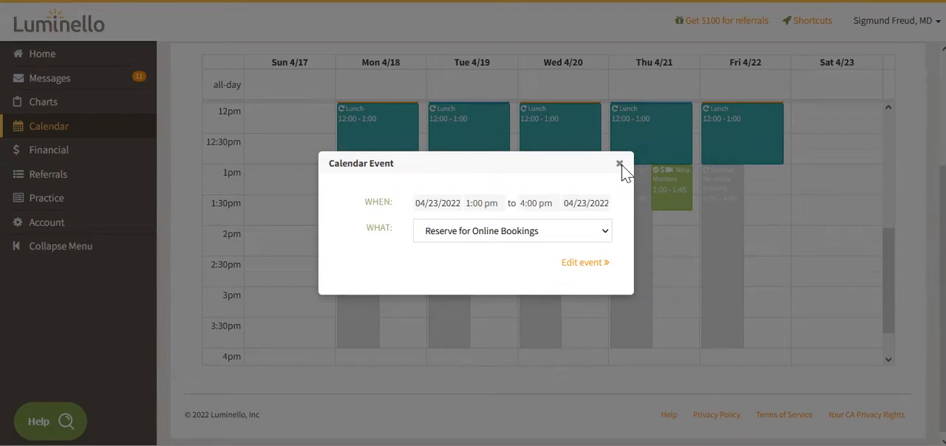
pyautogui.click(620, 163)
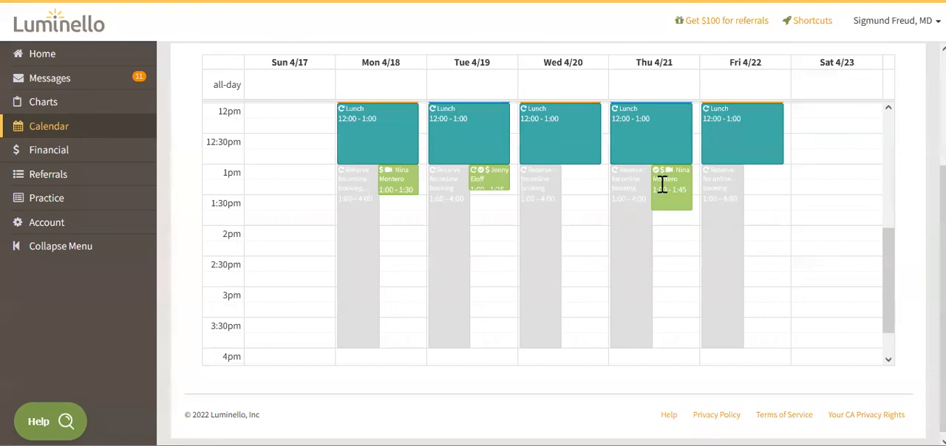
pyautogui.click(630, 184)
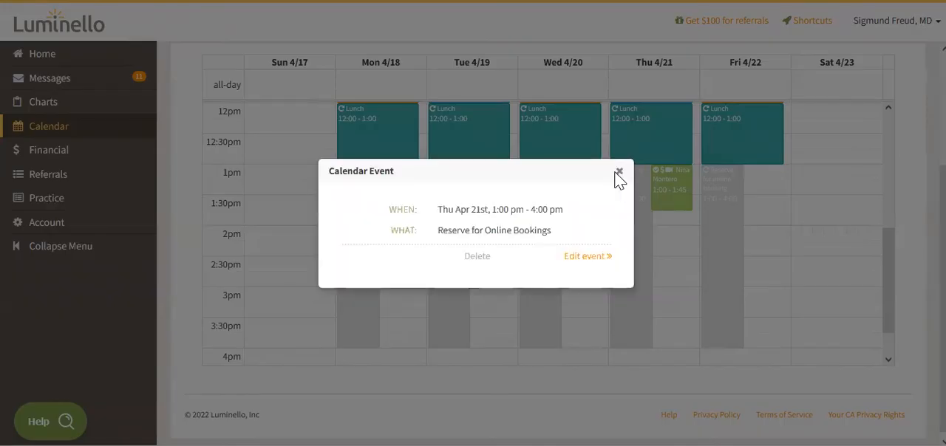
pyautogui.click(620, 173)
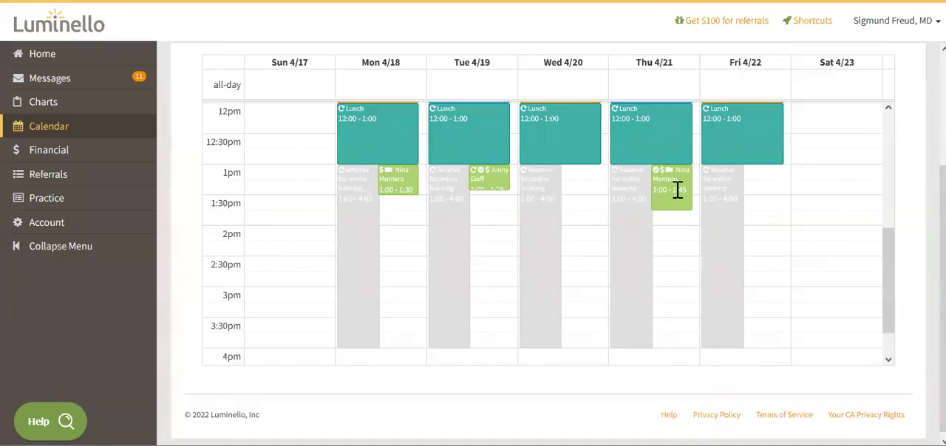